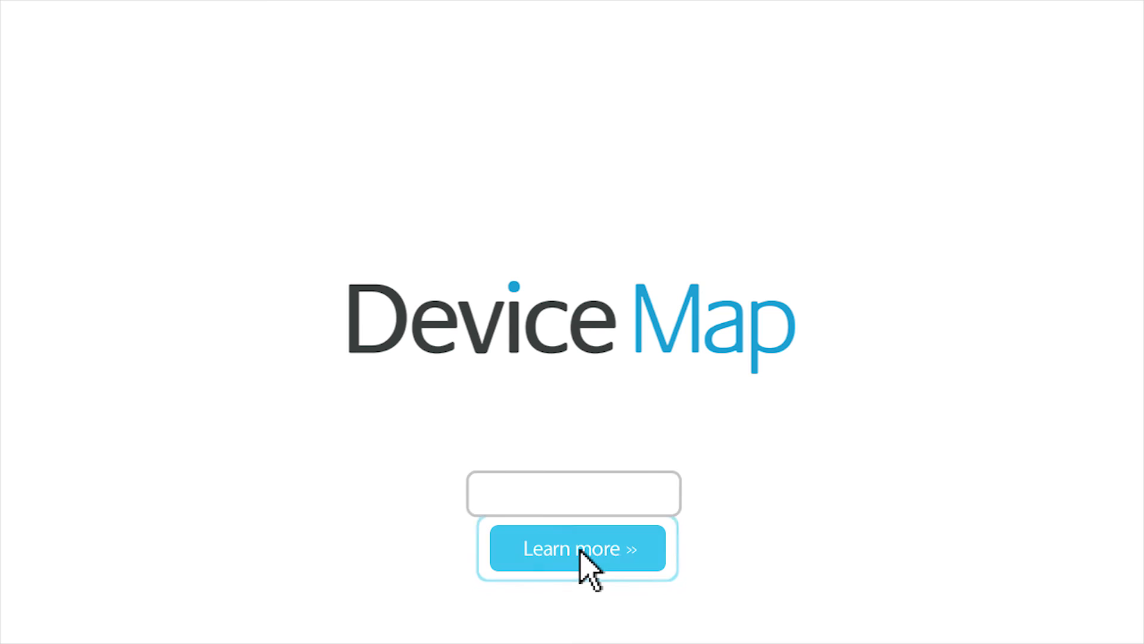
text(www.deviceatlas.com/operator)
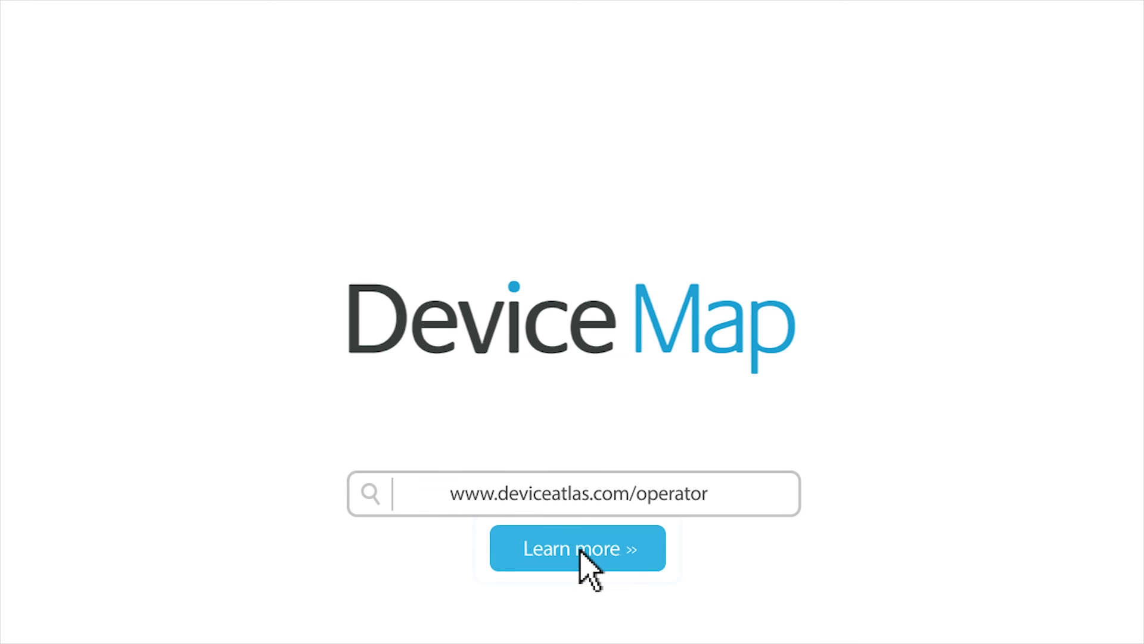